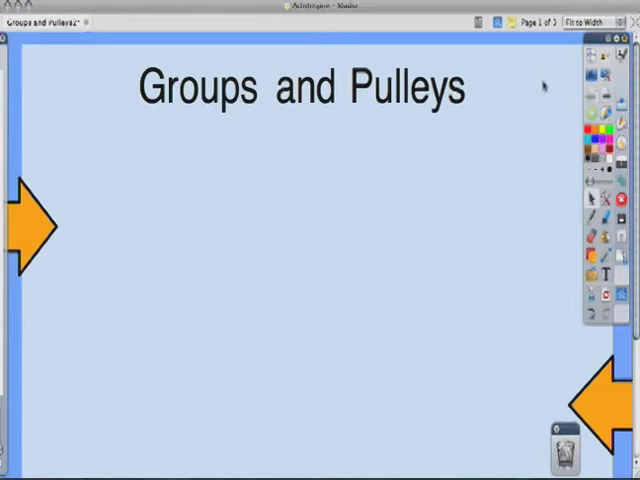
mouse_move(538, 384)
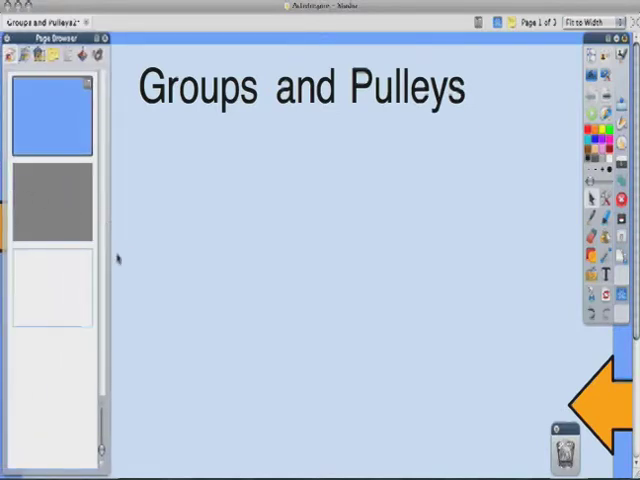
Place an orange right arrow with the Shape tool near the bottom centre of the page
click(102, 38)
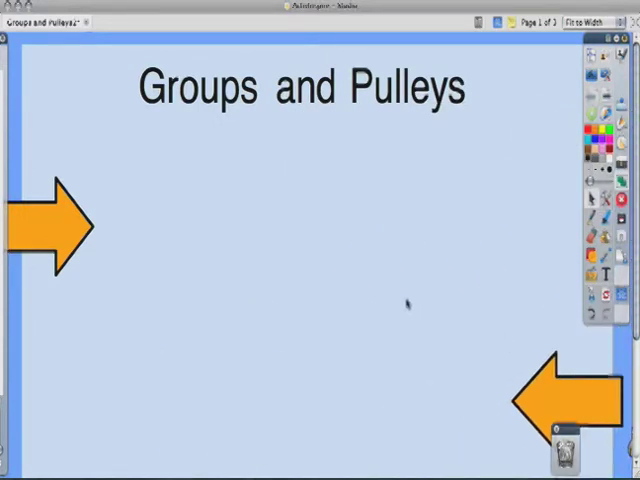
mouse_move(432, 268)
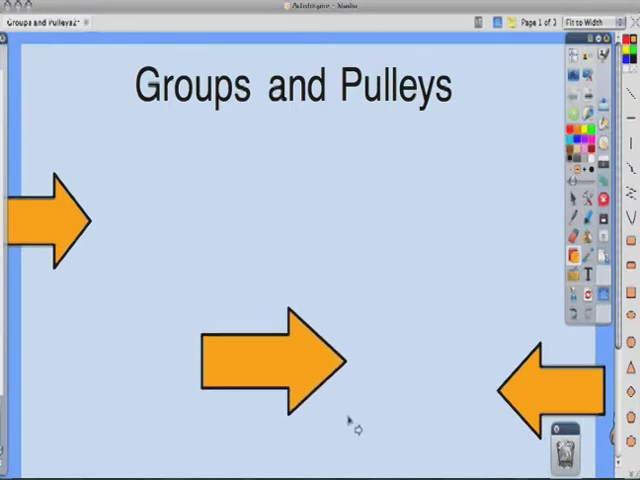
click(280, 370)
text(Type in some text)
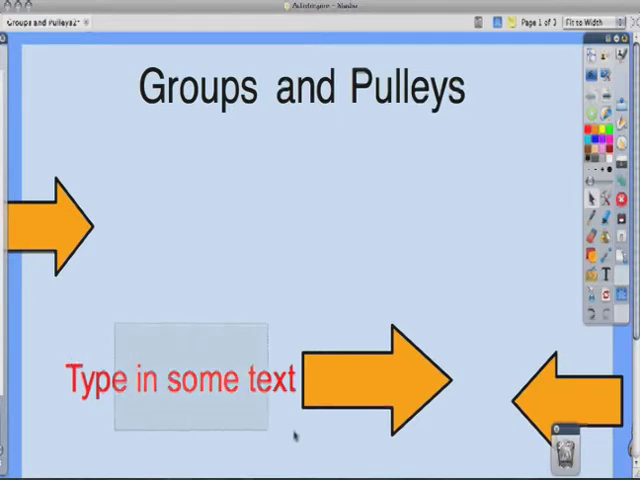
Marquee-select the text box with the bottom arrow so they can be grouped
click(180, 378)
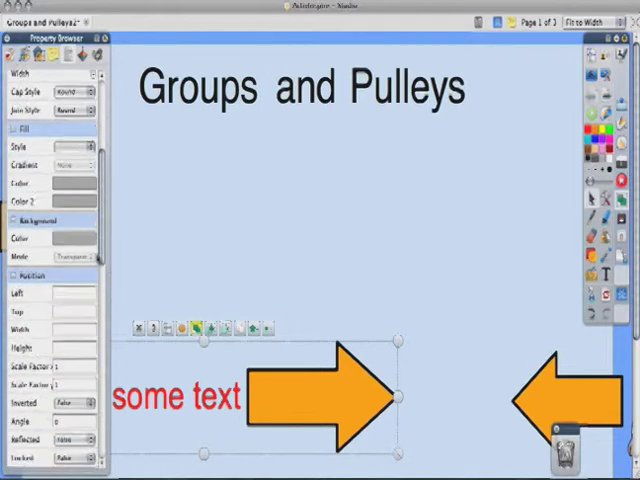
Scroll the Property Browser down to reach the Can Move setting for the group
scroll(down, 3)
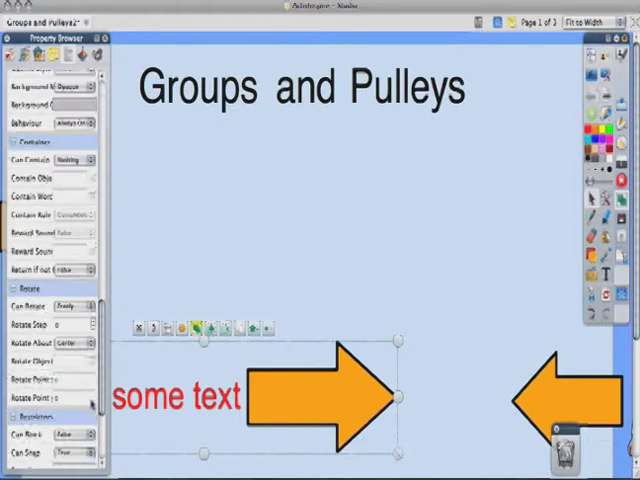
scroll(down, 3)
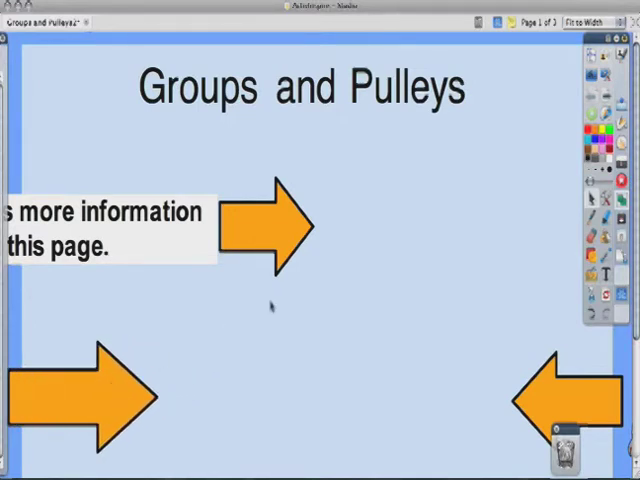
Set the page zoom to 50% to reveal items tucked beyond the page edges
click(600, 20)
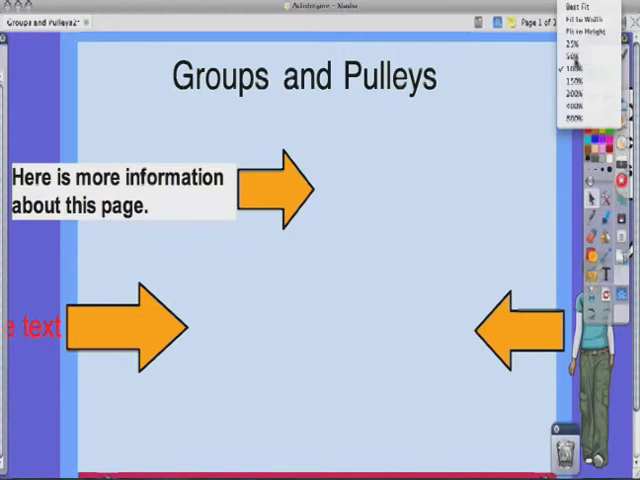
click(572, 44)
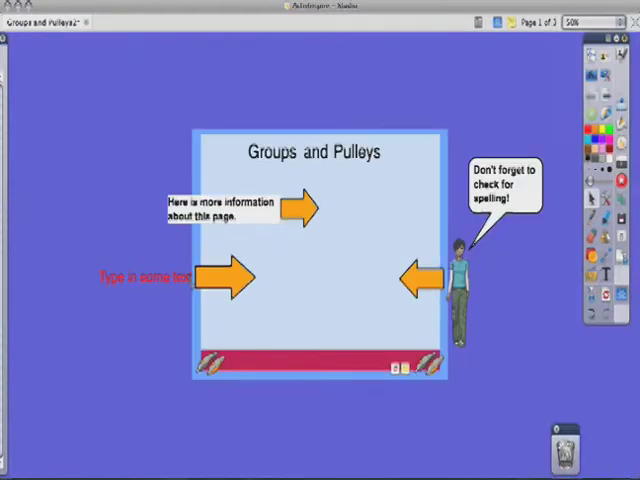